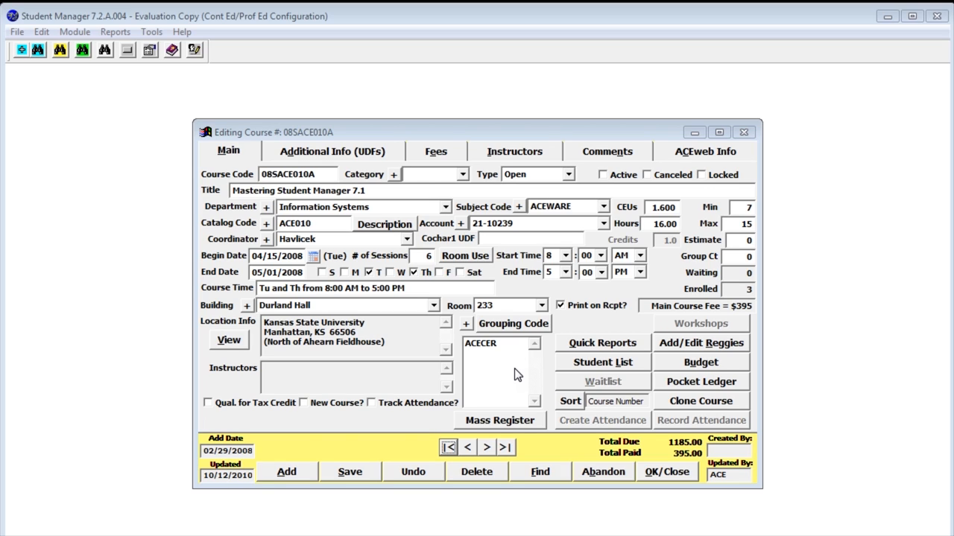
pyautogui.moveTo(549, 384)
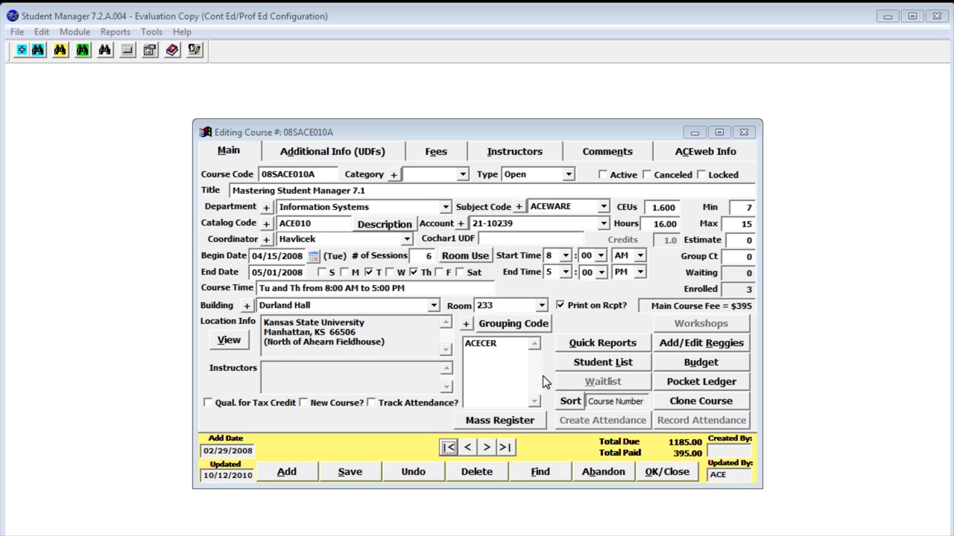
pyautogui.moveTo(561, 379)
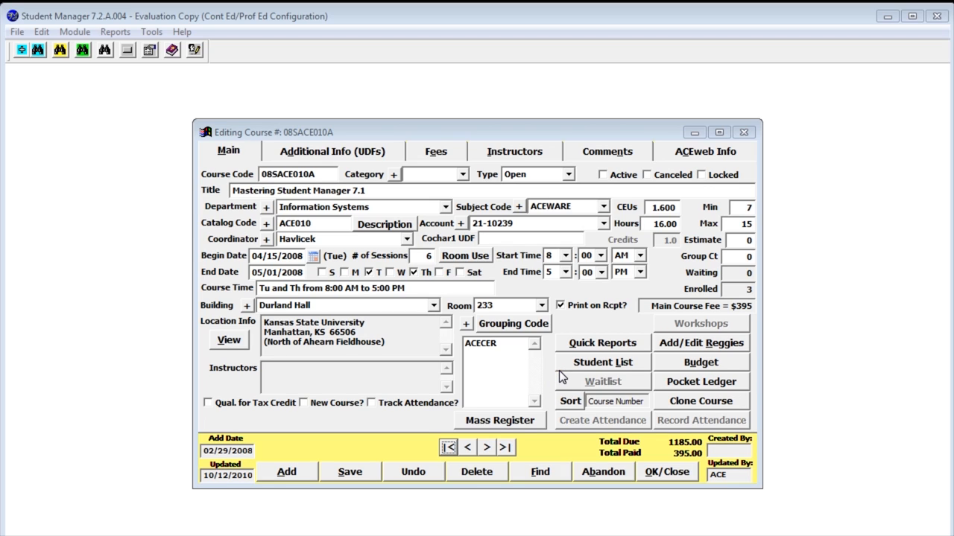
pyautogui.moveTo(589, 350)
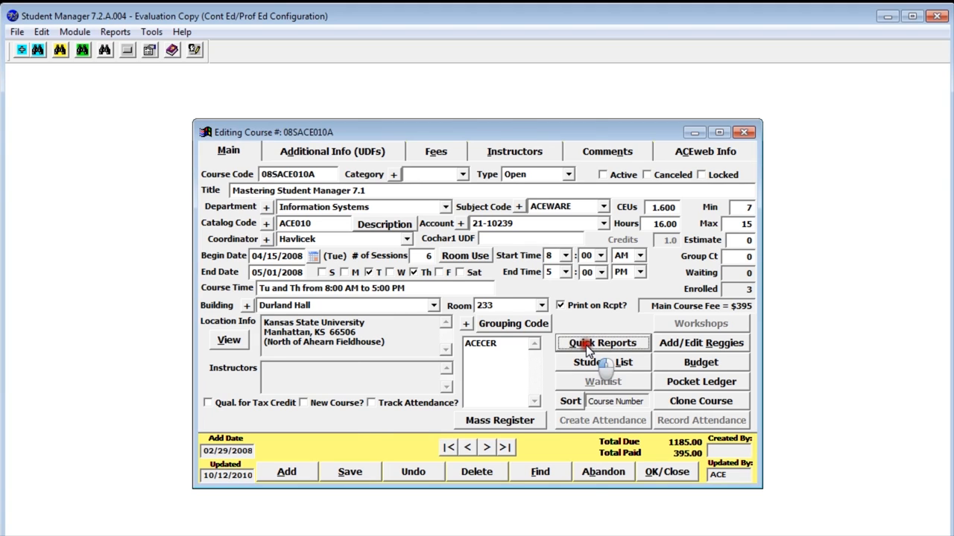
# Step: Show the quick reports for course 08SACE010A with roster, nametag, certificate and faculty contract reports checked and preview enabled
pyautogui.click(602, 342)
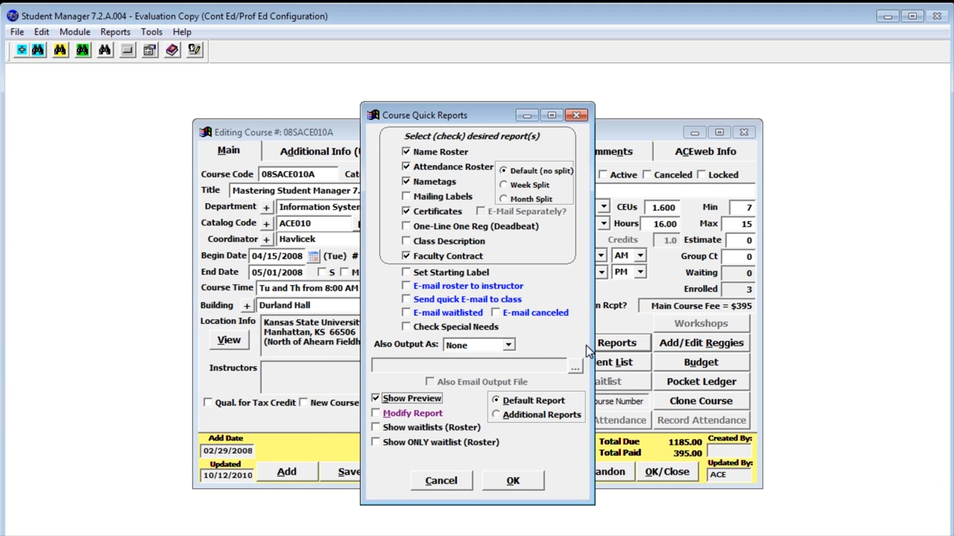
pyautogui.moveTo(571, 302)
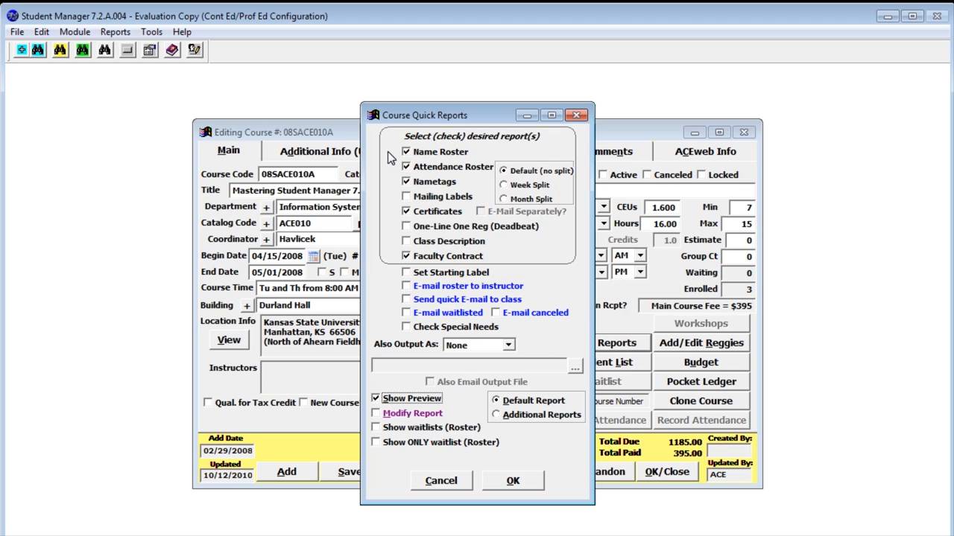
pyautogui.moveTo(388, 178)
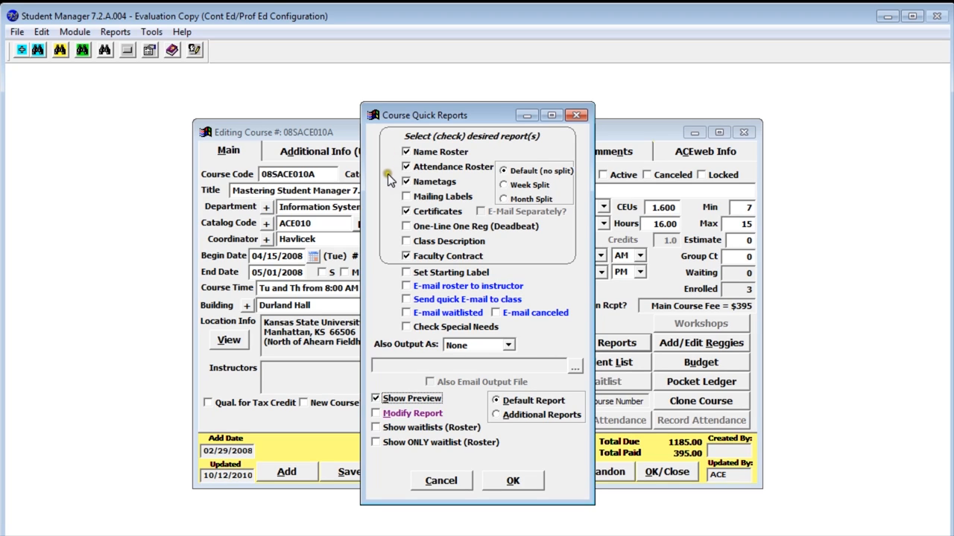
pyautogui.moveTo(387, 185)
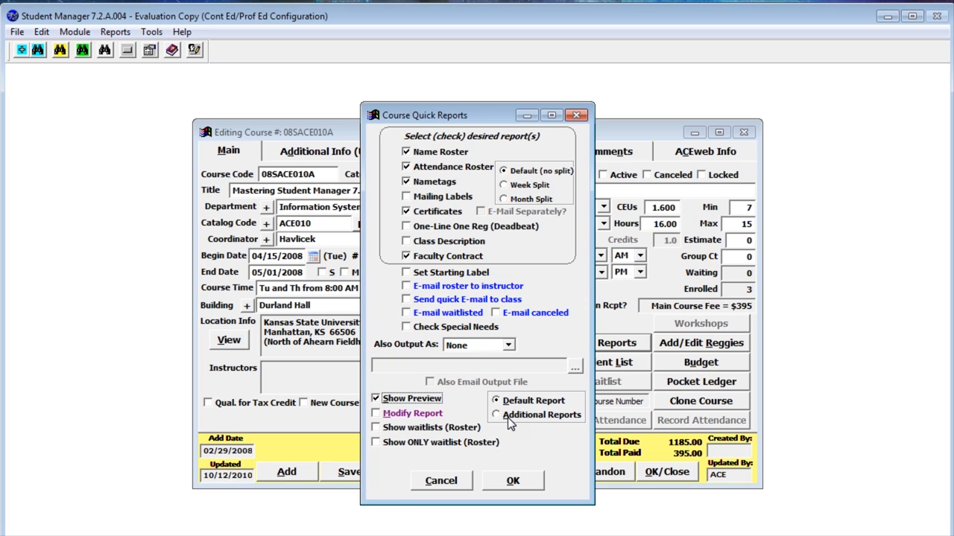
pyautogui.click(405, 271)
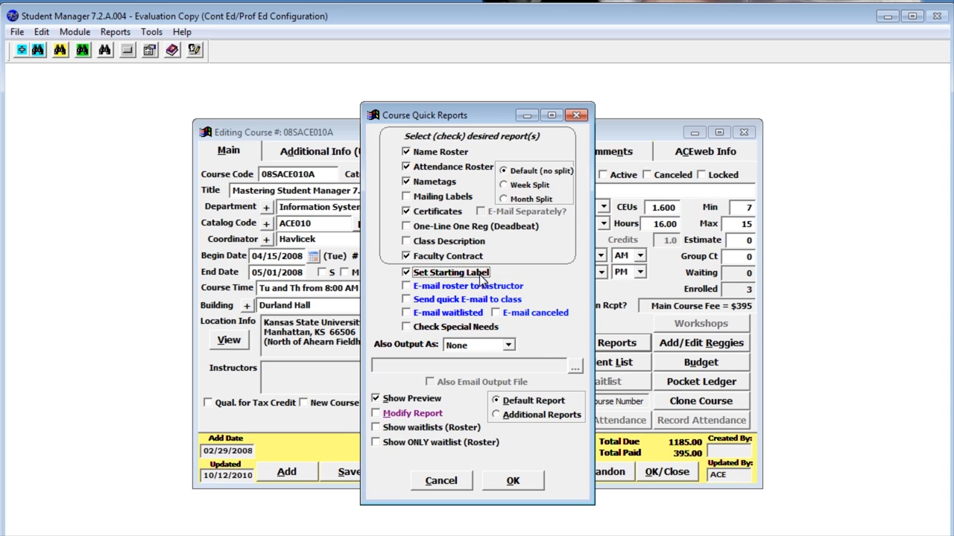
pyautogui.moveTo(468, 301)
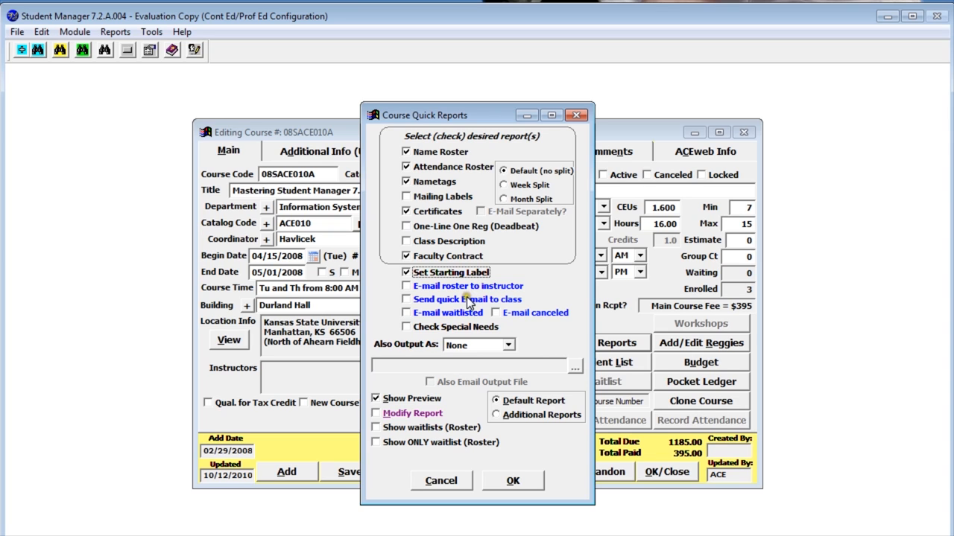
pyautogui.moveTo(480, 298)
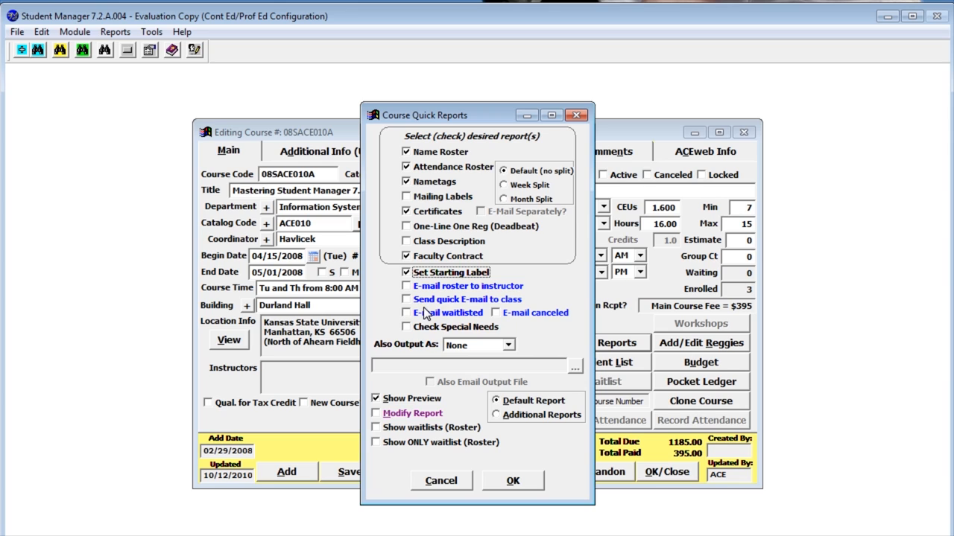
pyautogui.moveTo(447, 313)
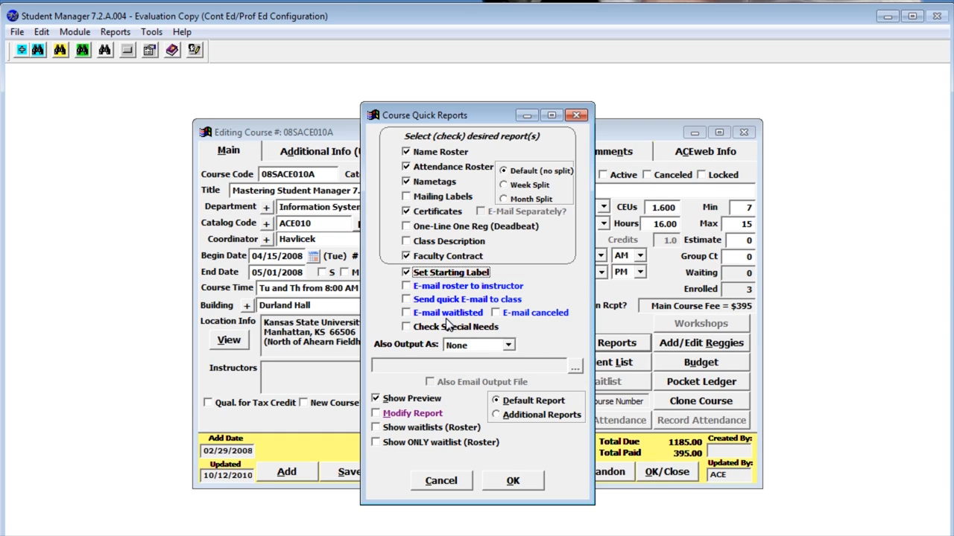
pyautogui.moveTo(429, 334)
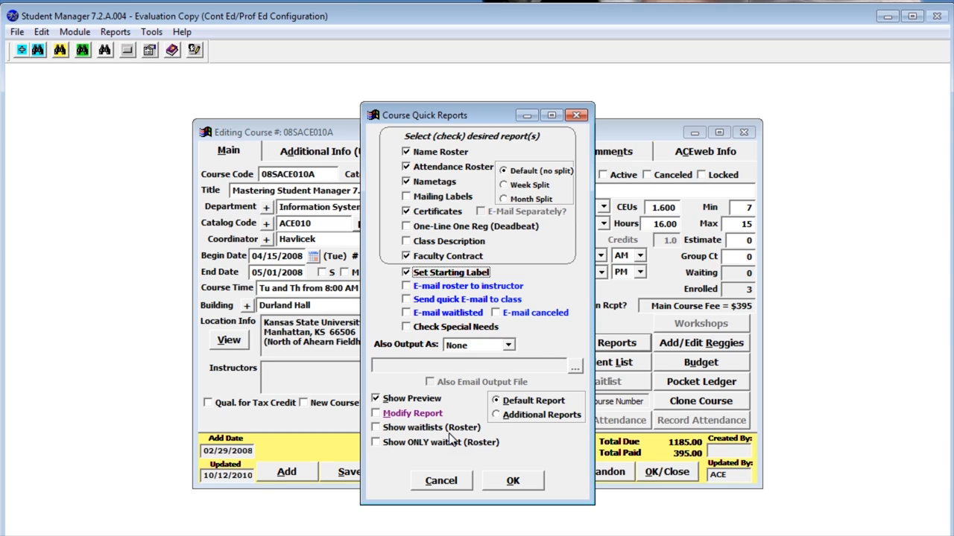
pyautogui.moveTo(408, 424)
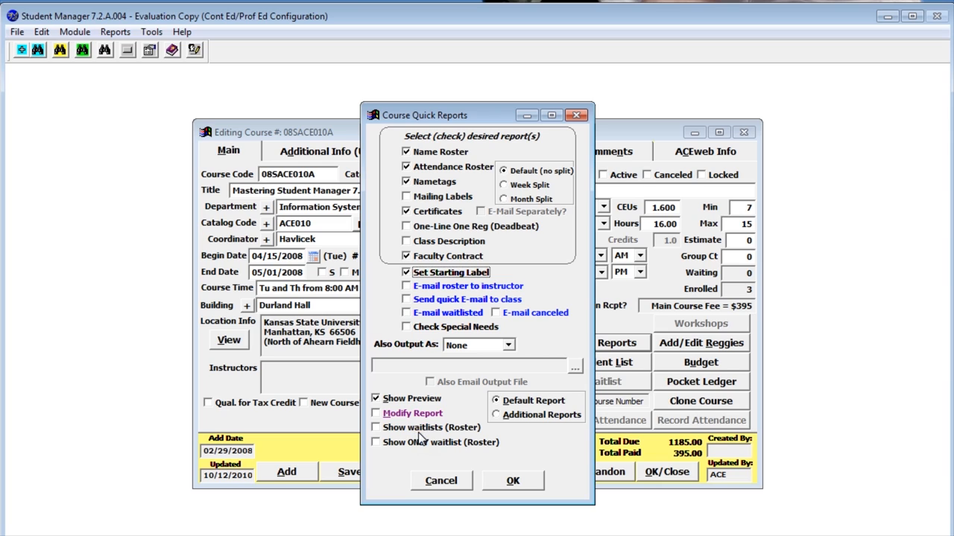
pyautogui.moveTo(456, 440)
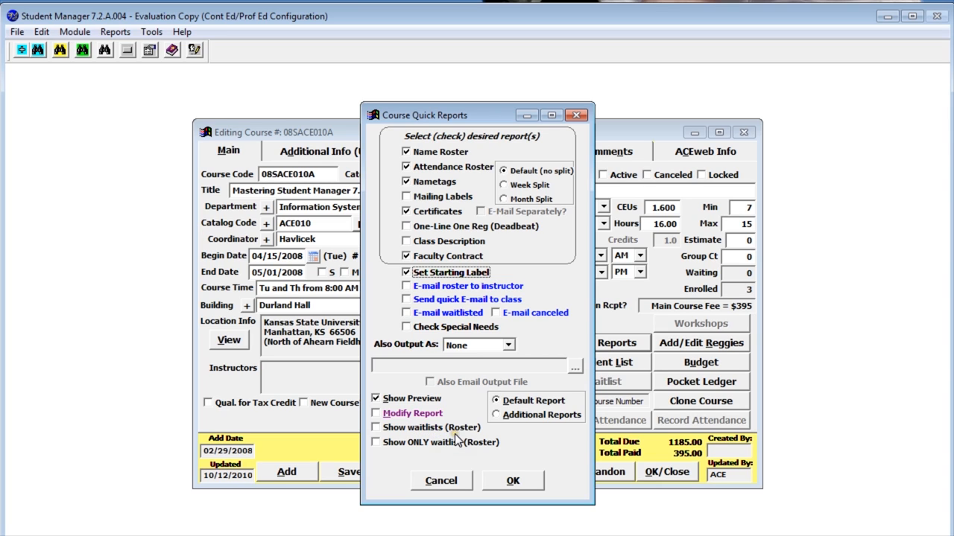